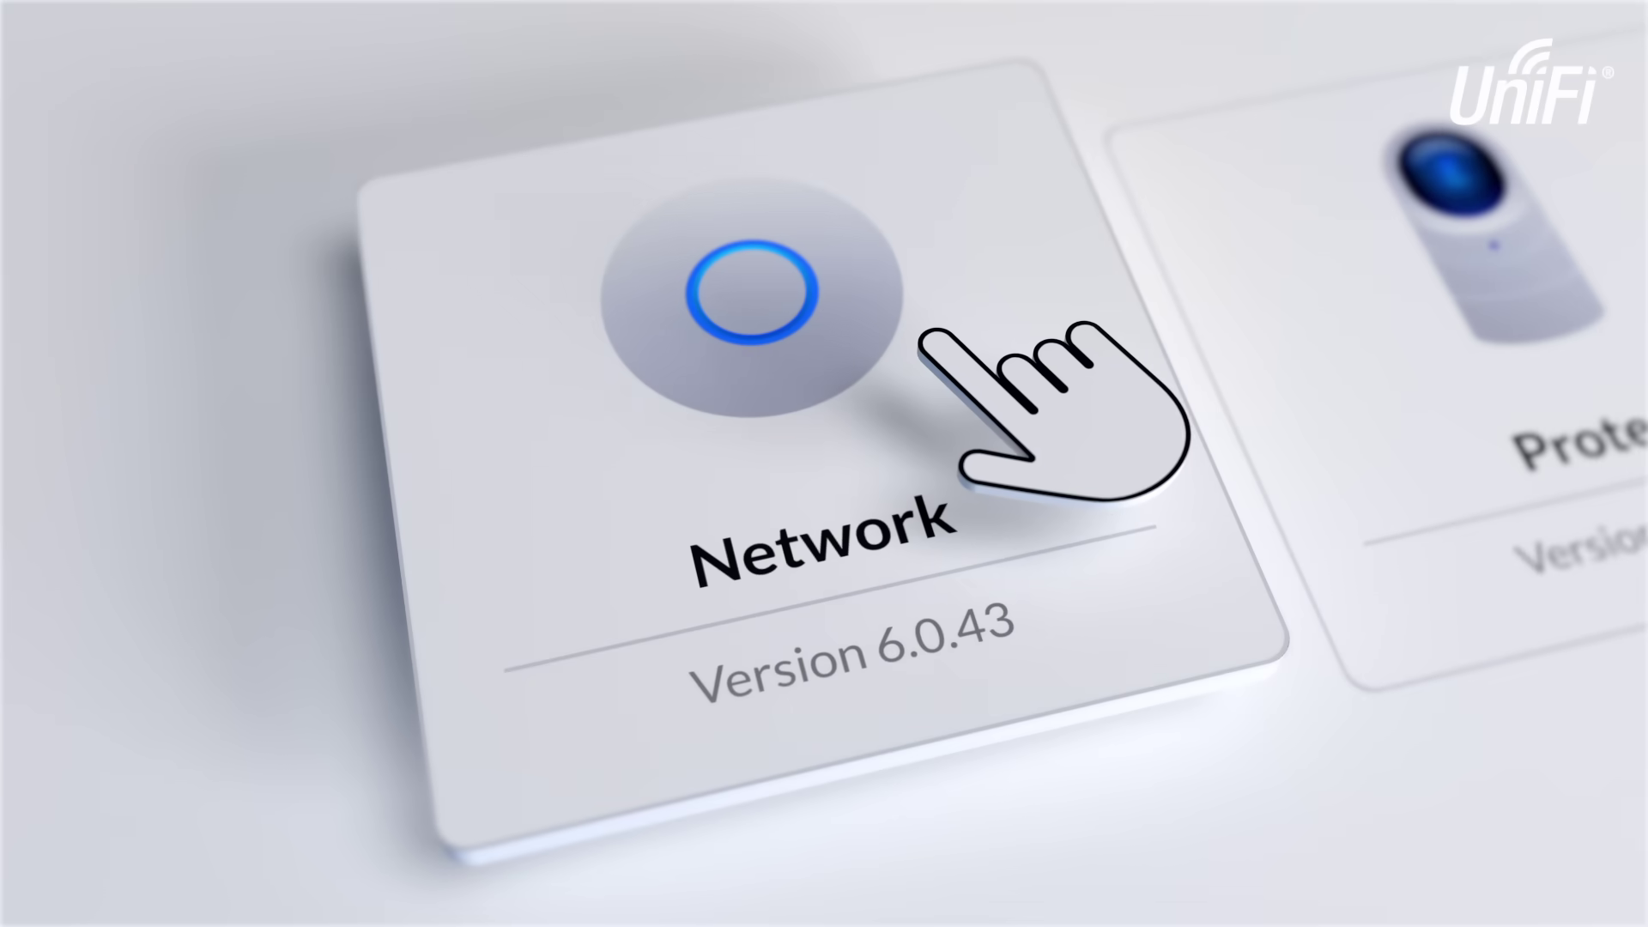
Open the Network app, then Protect, and start adding a motion zone for a camera.
left_click(744, 287)
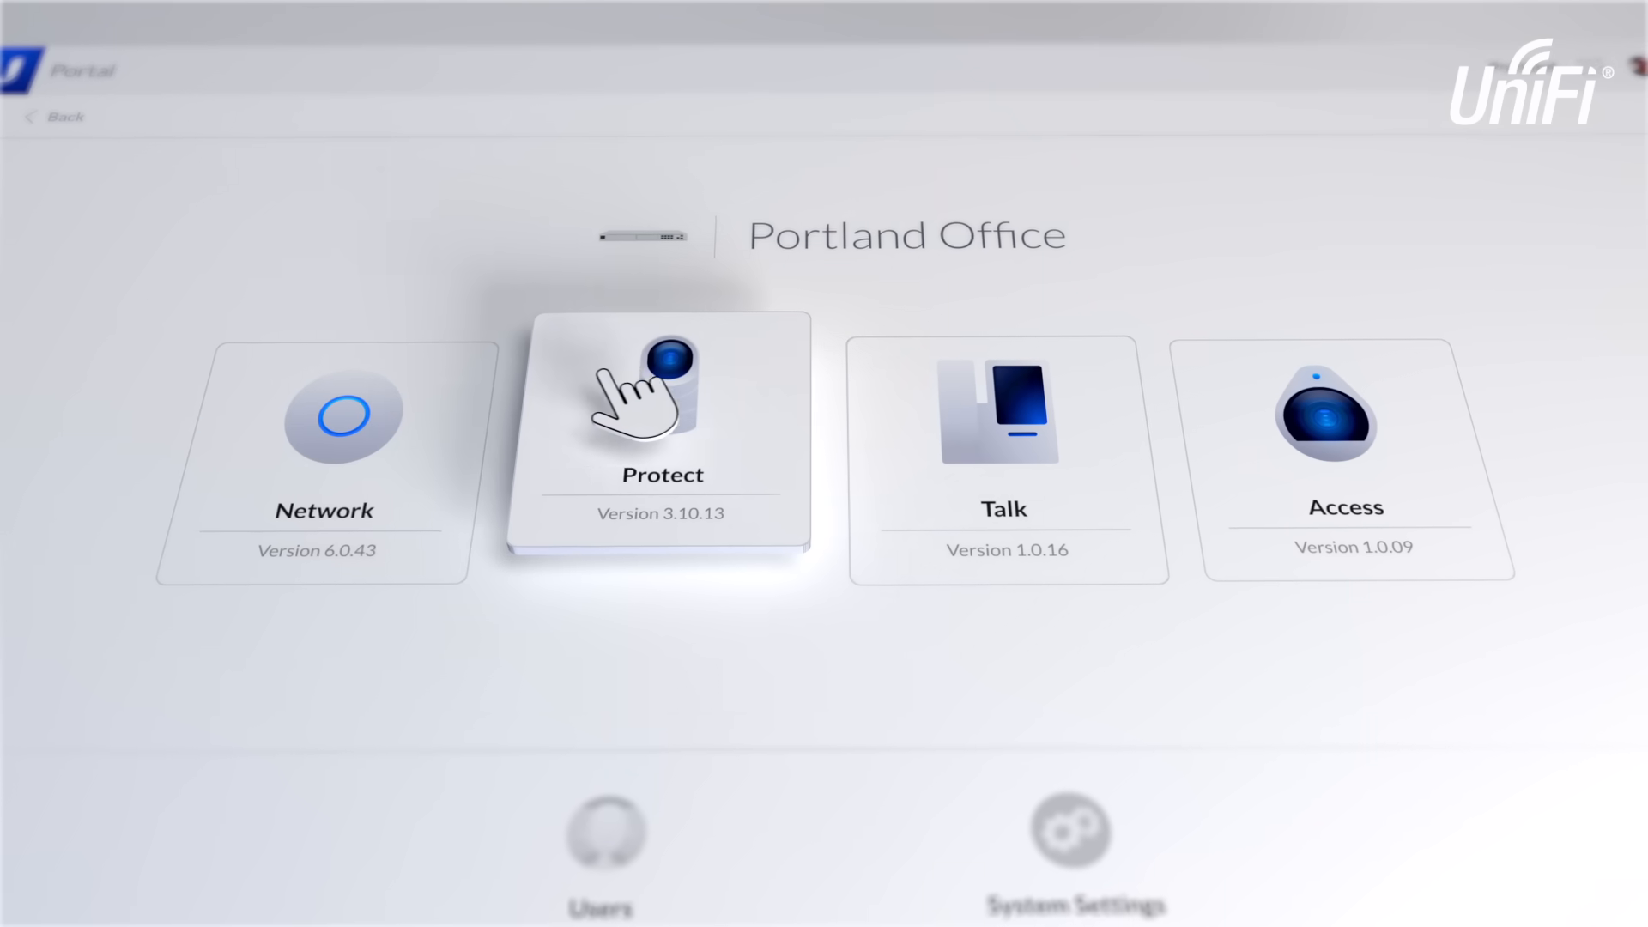
left_click(661, 420)
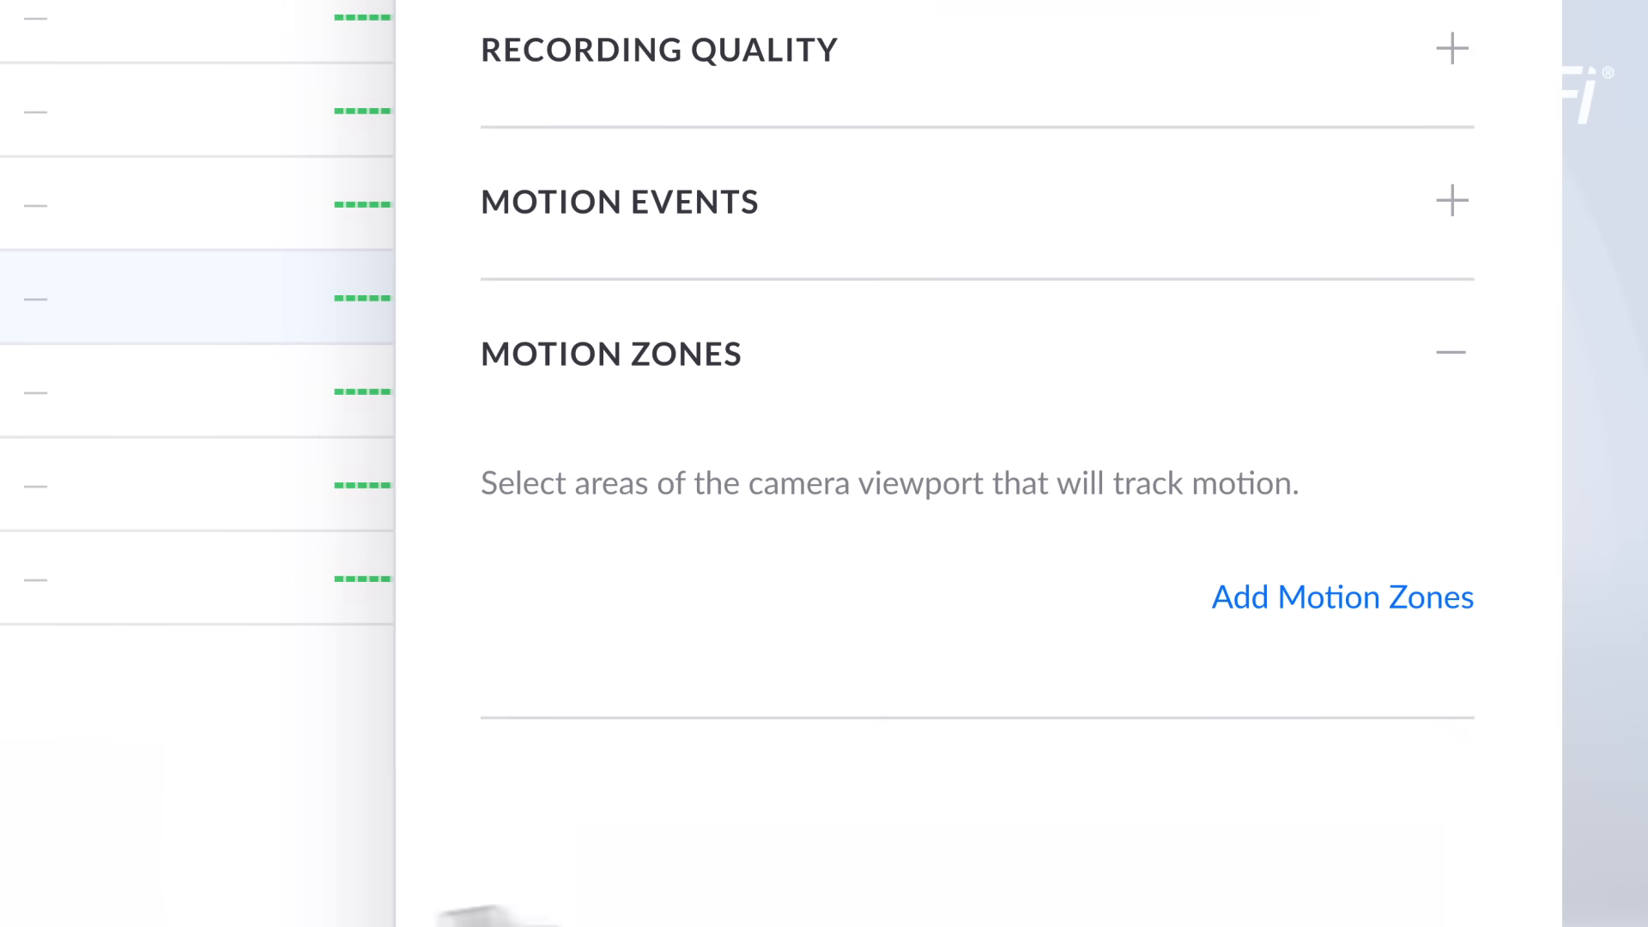
left_click(1342, 597)
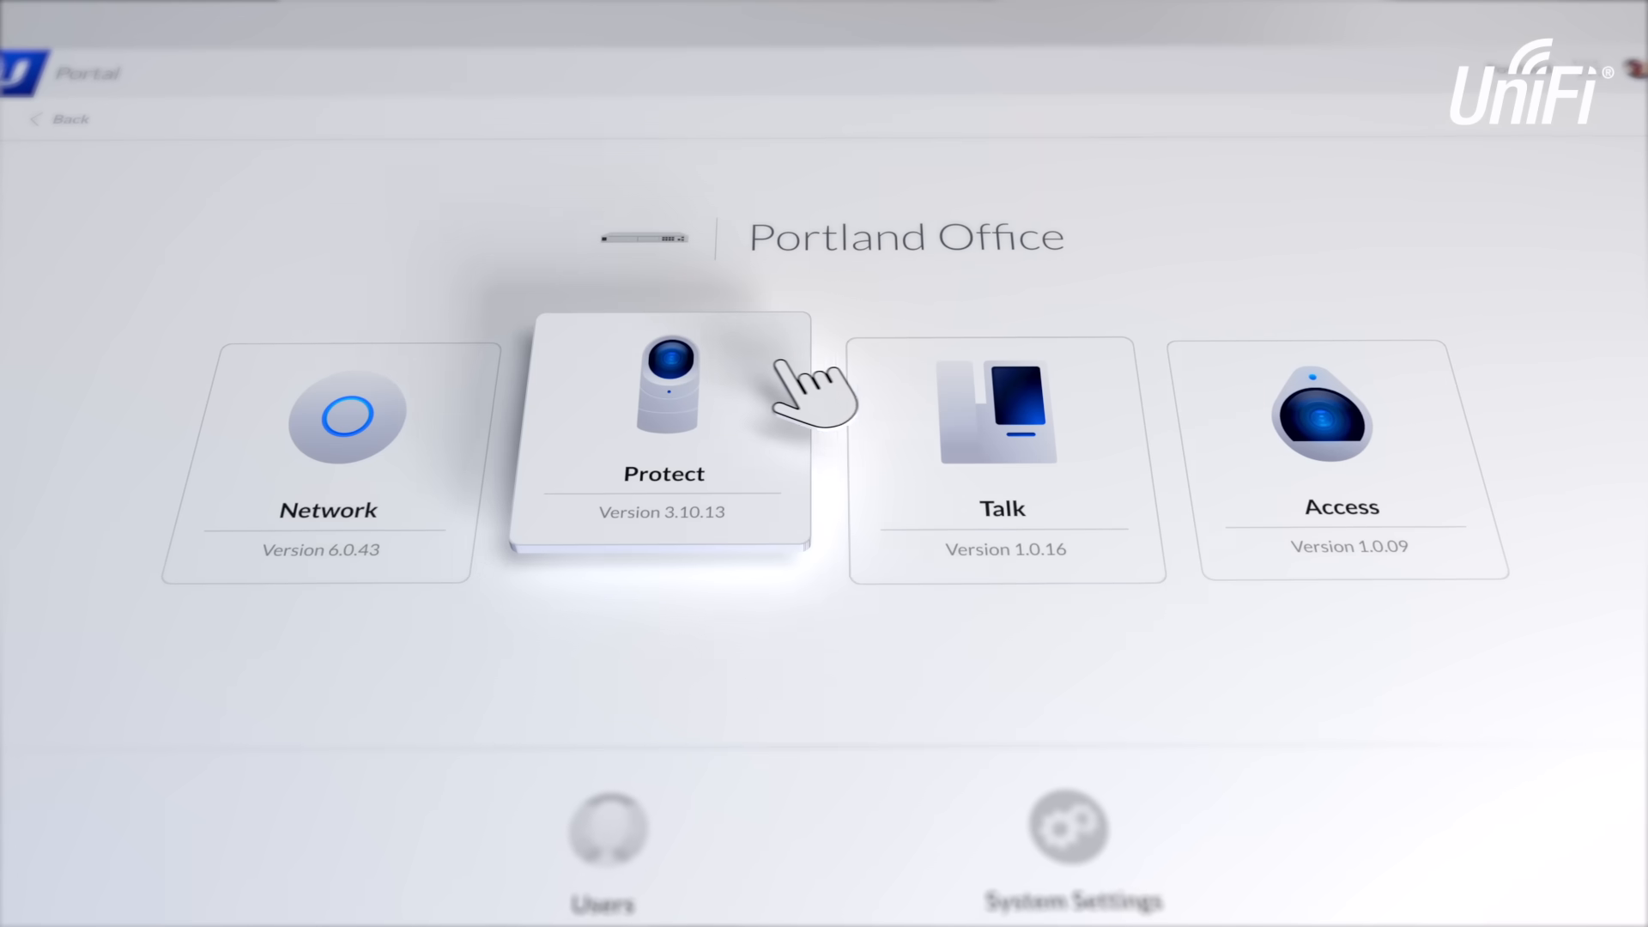
Open the Talk app and view the full call log and one call's details.
left_click(1003, 434)
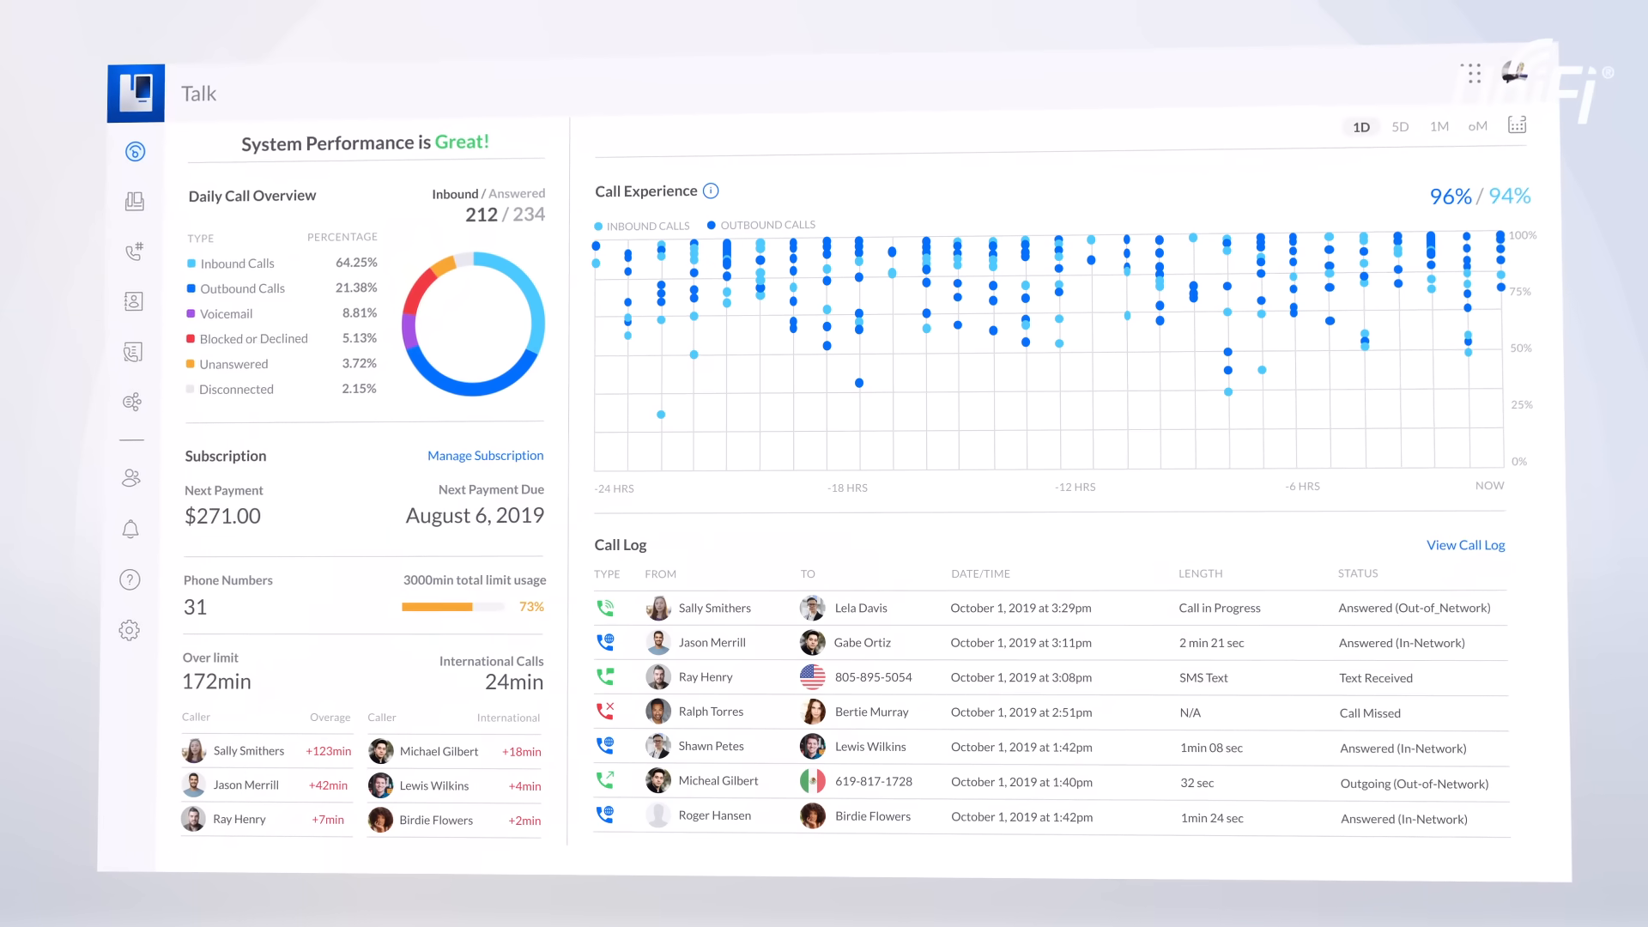
left_click(1465, 545)
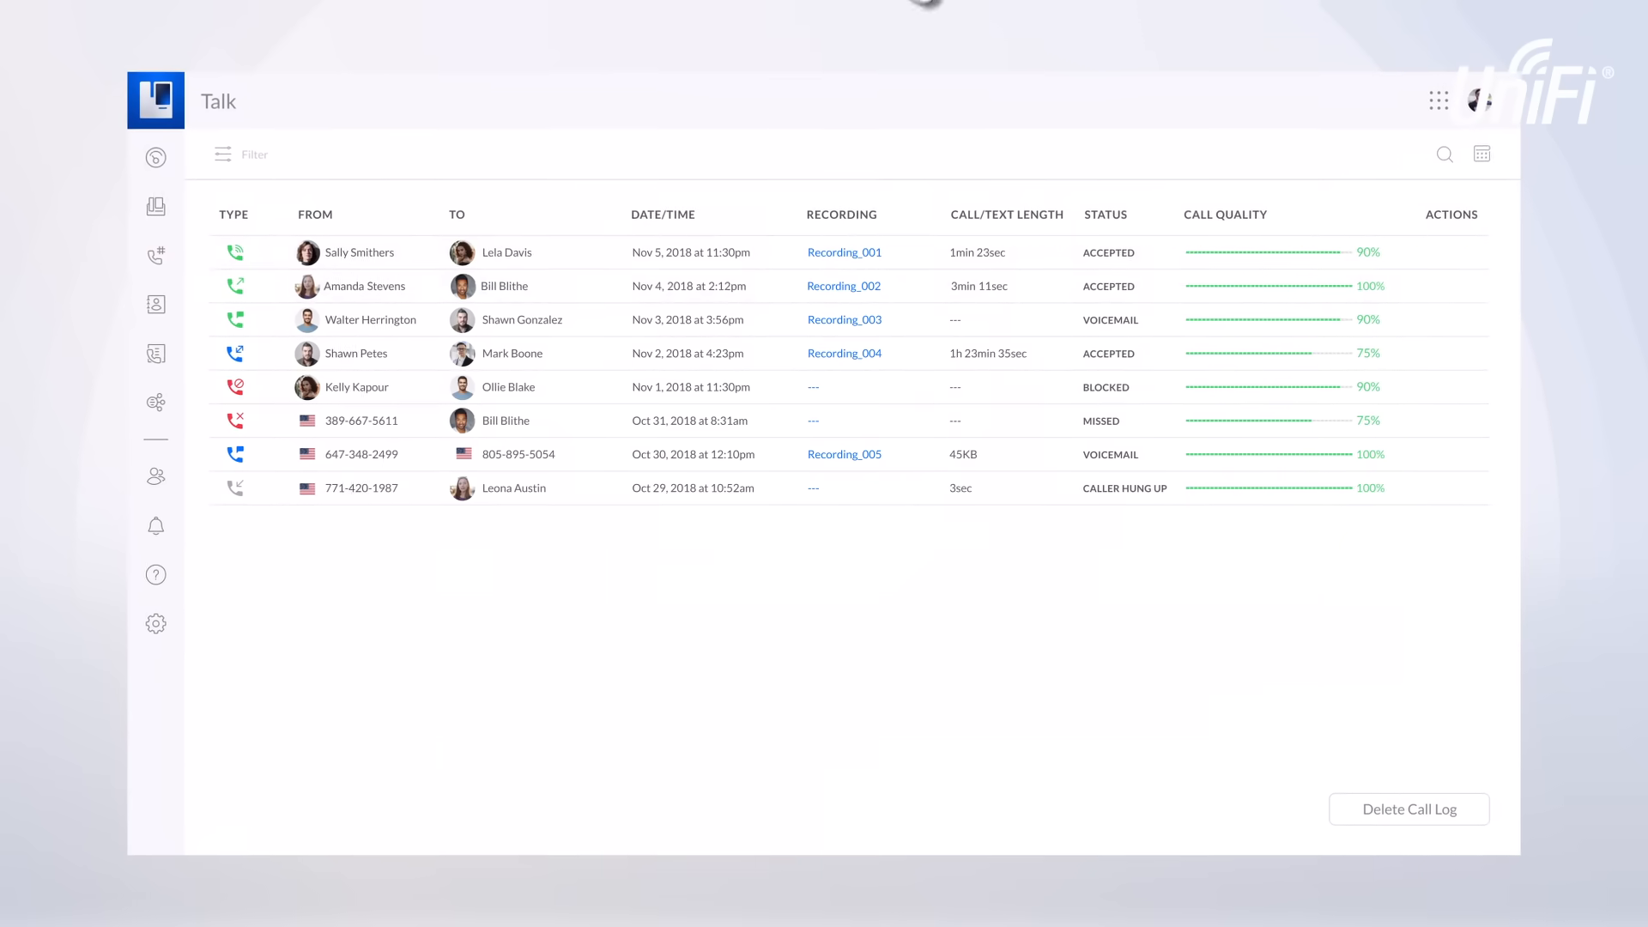
left_click(365, 286)
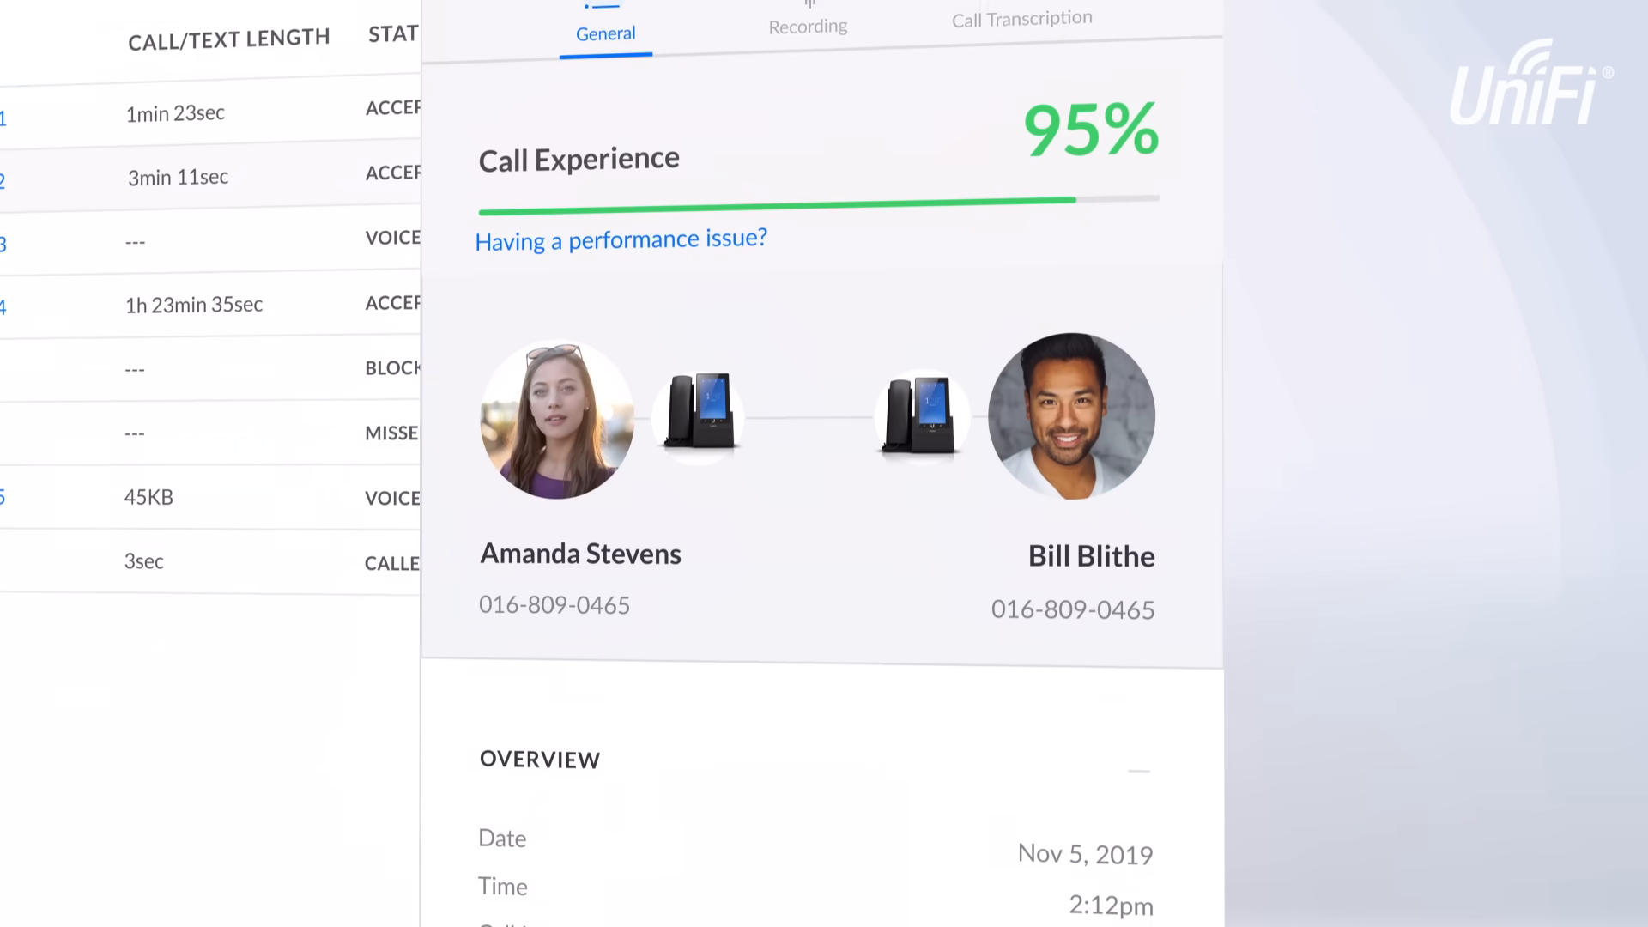
Open the Access app and scroll down to Recent Captures.
left_click(1021, 17)
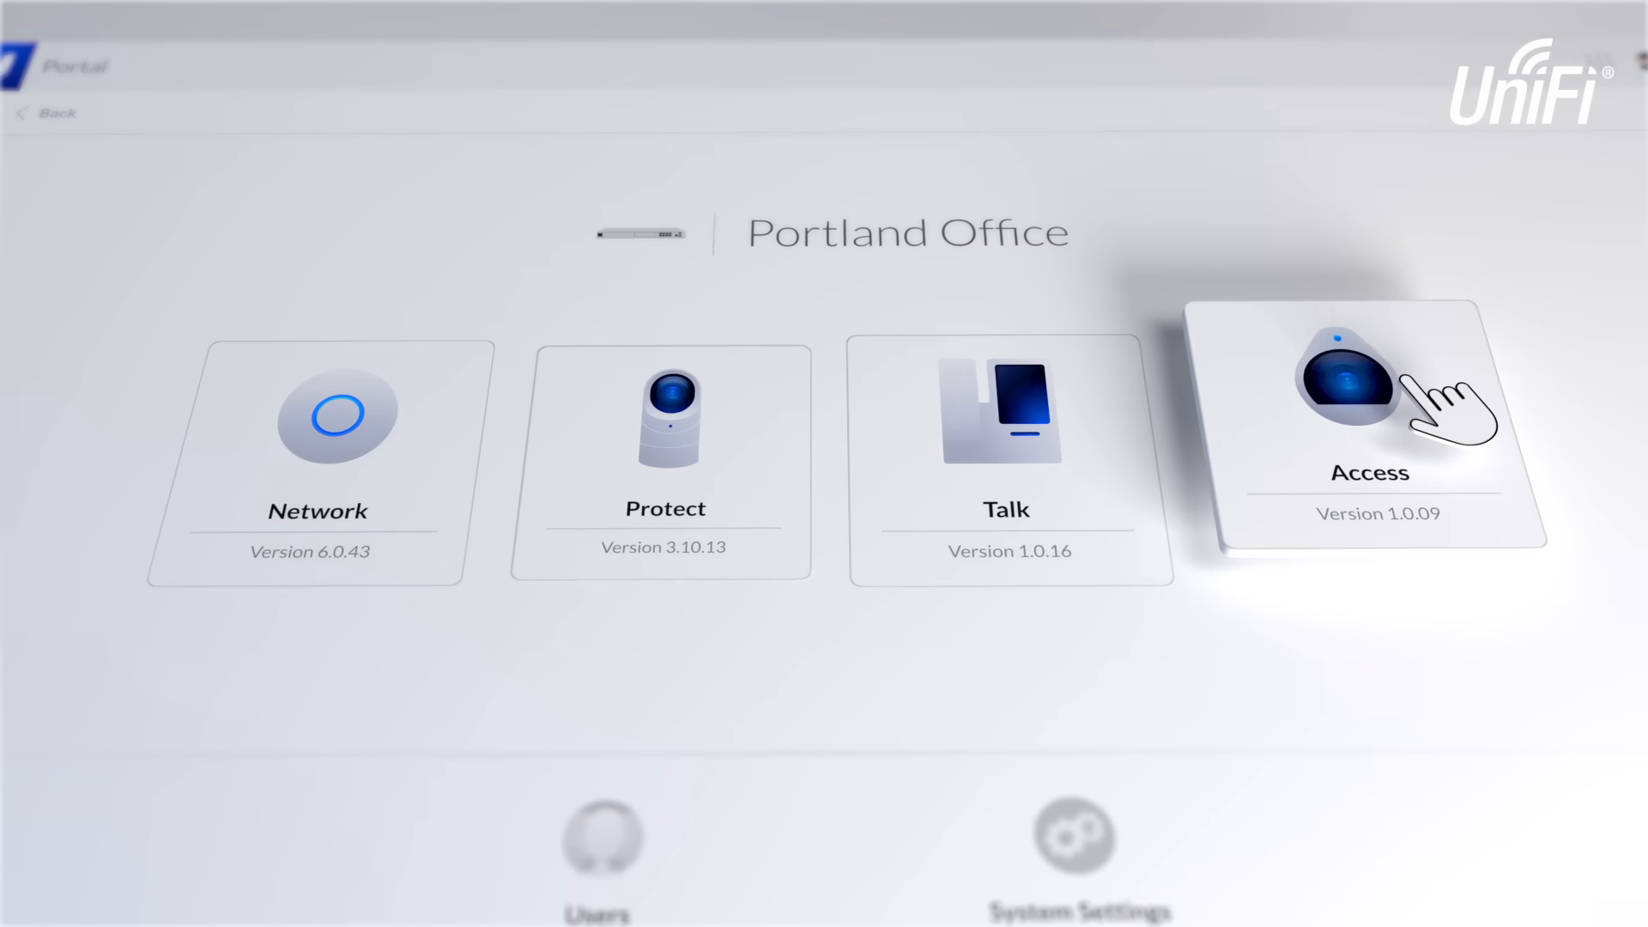
left_click(1347, 384)
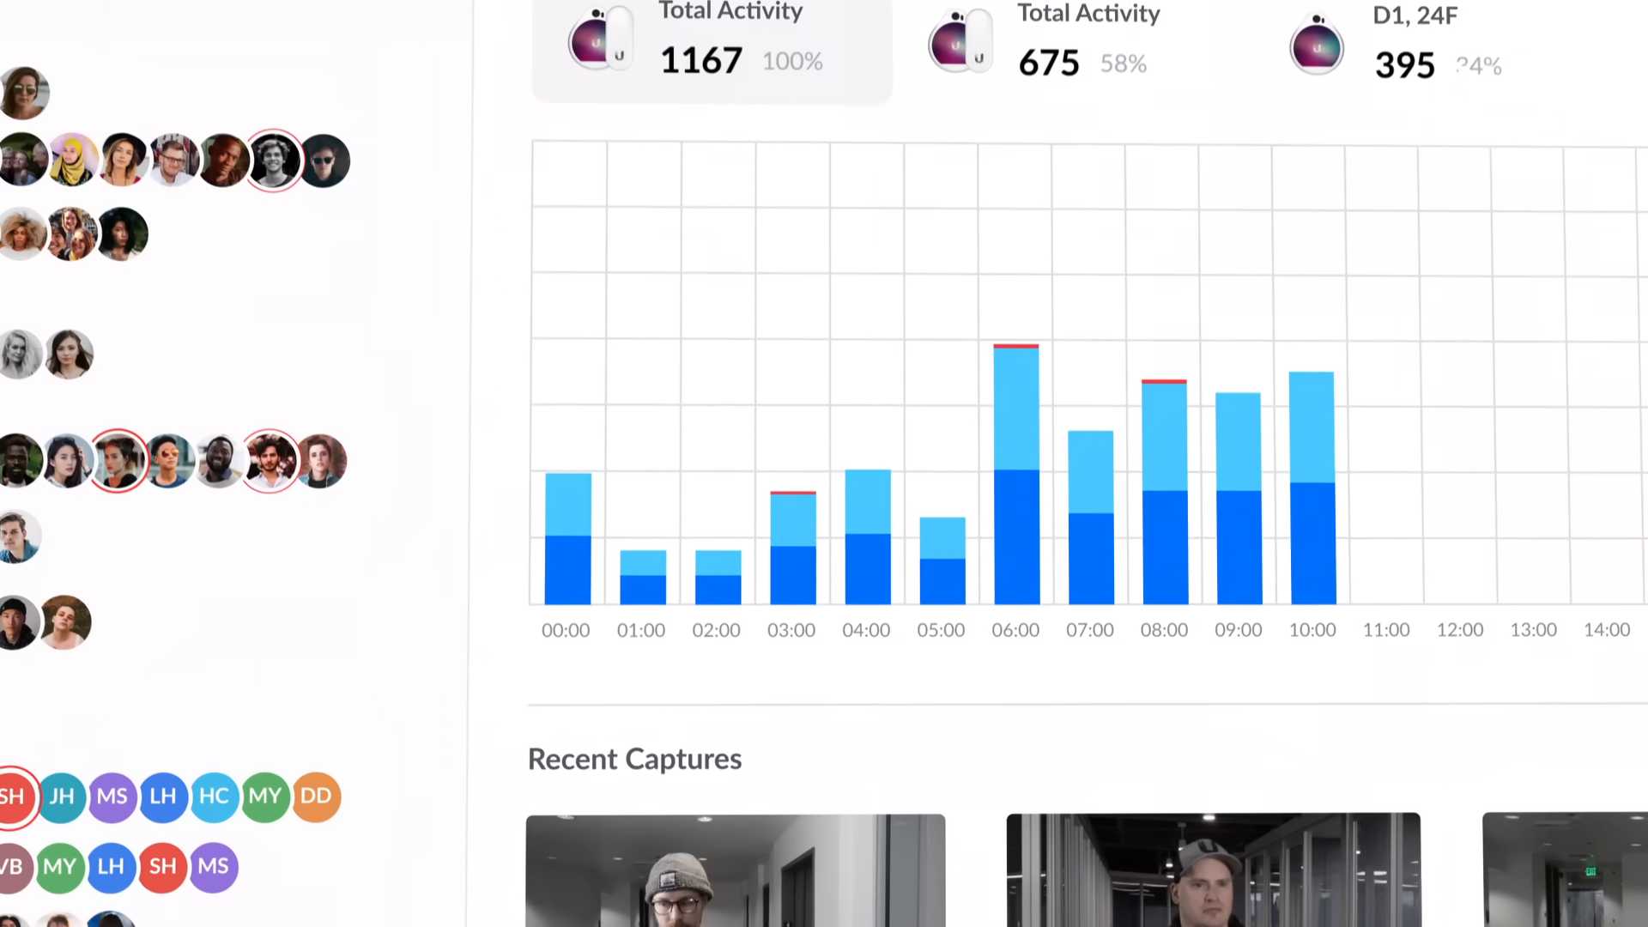
scroll("down", 3)
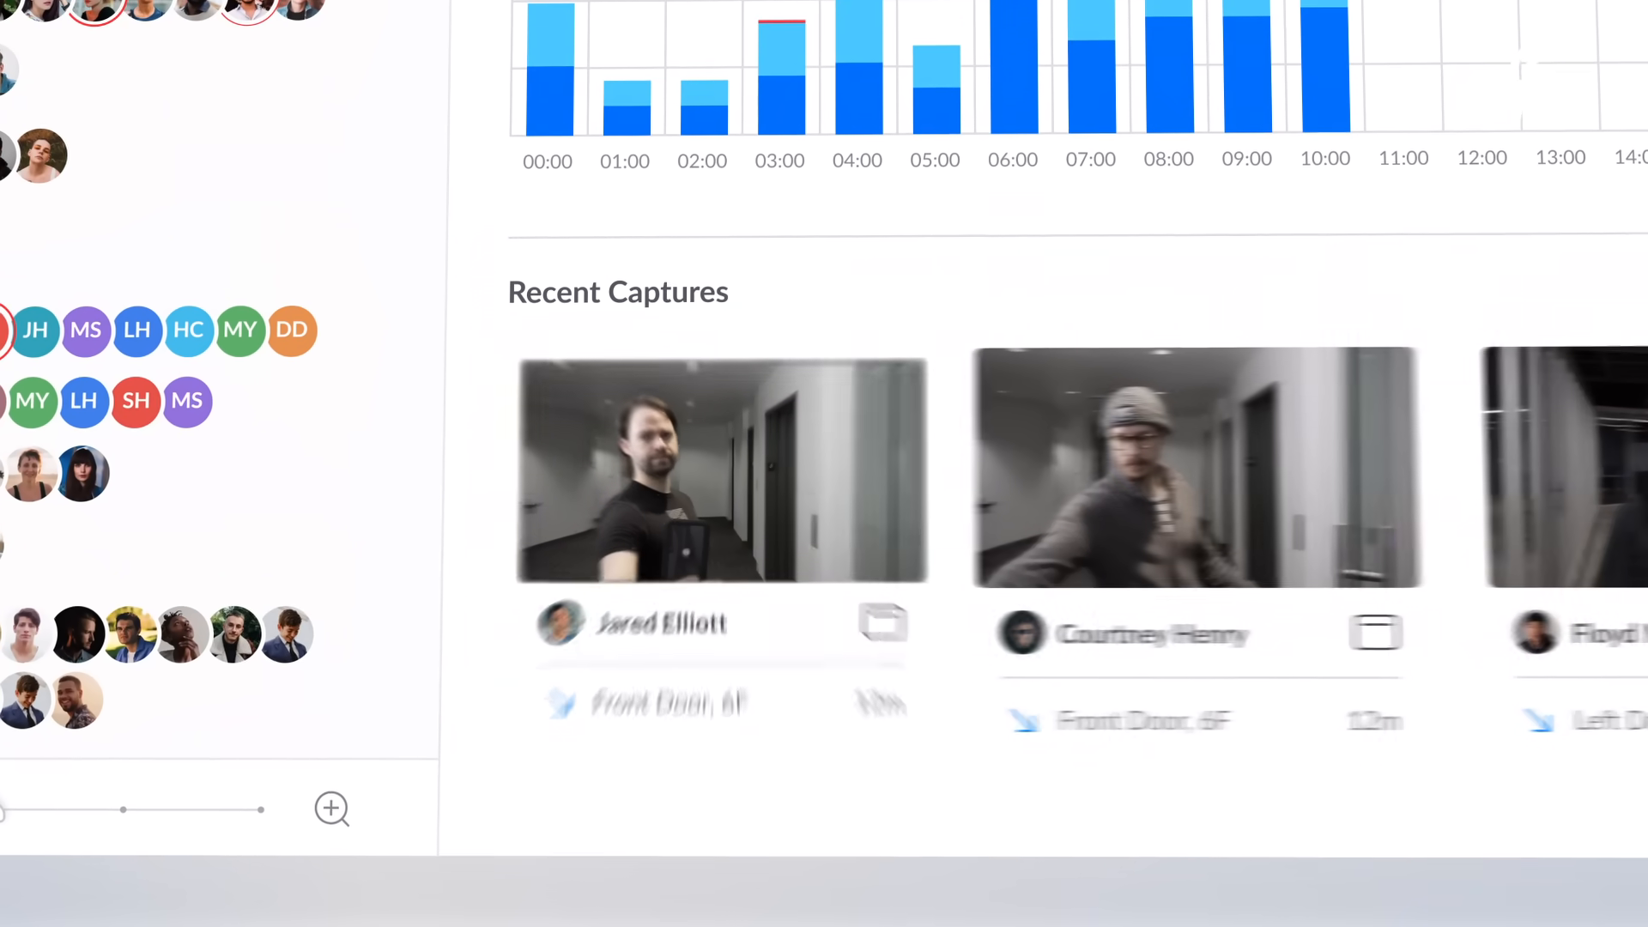